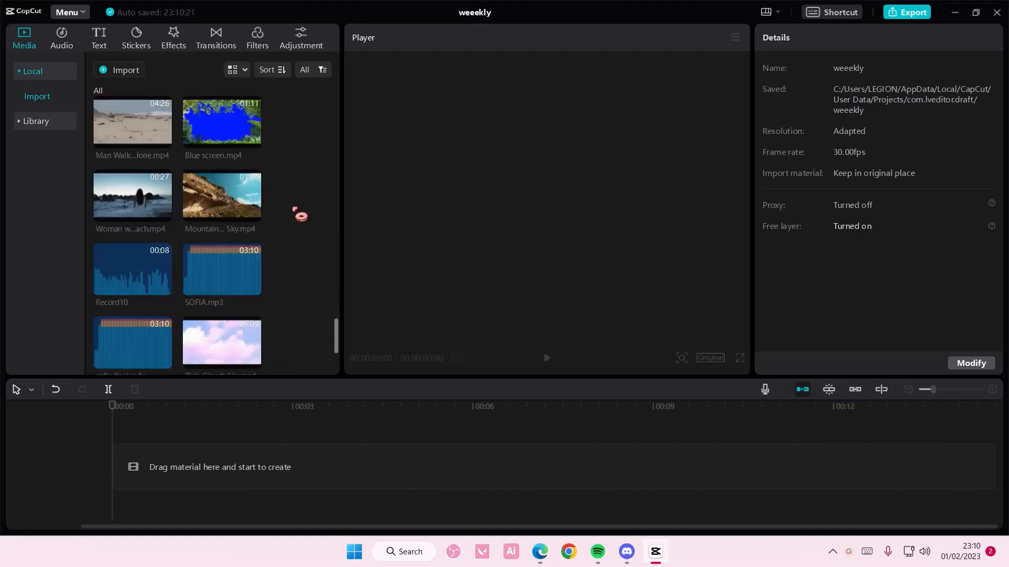
Add a Default text clip and retype its caption as lowercase 'default text'.
scroll("down", 3)
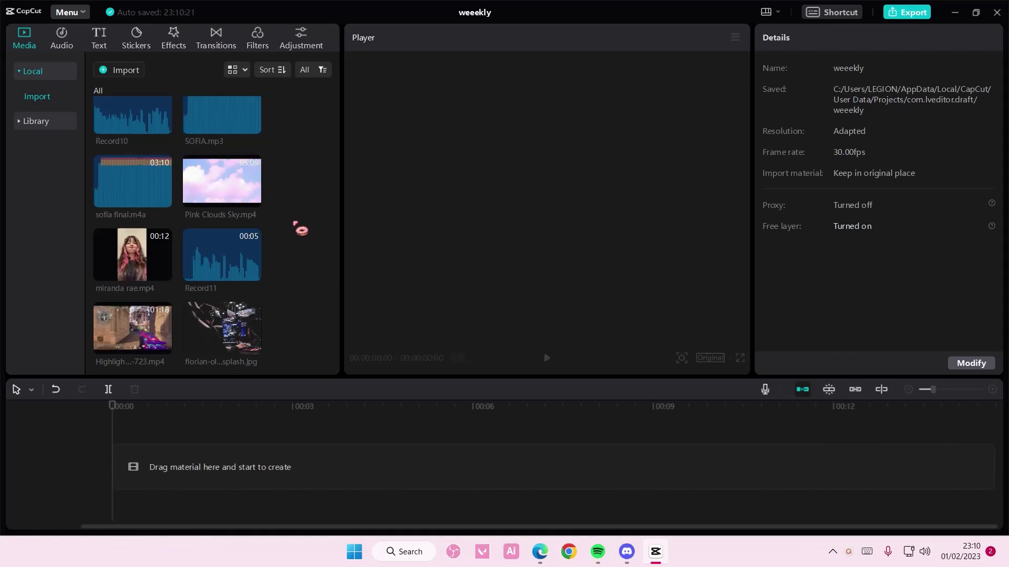
mouse_move(312, 243)
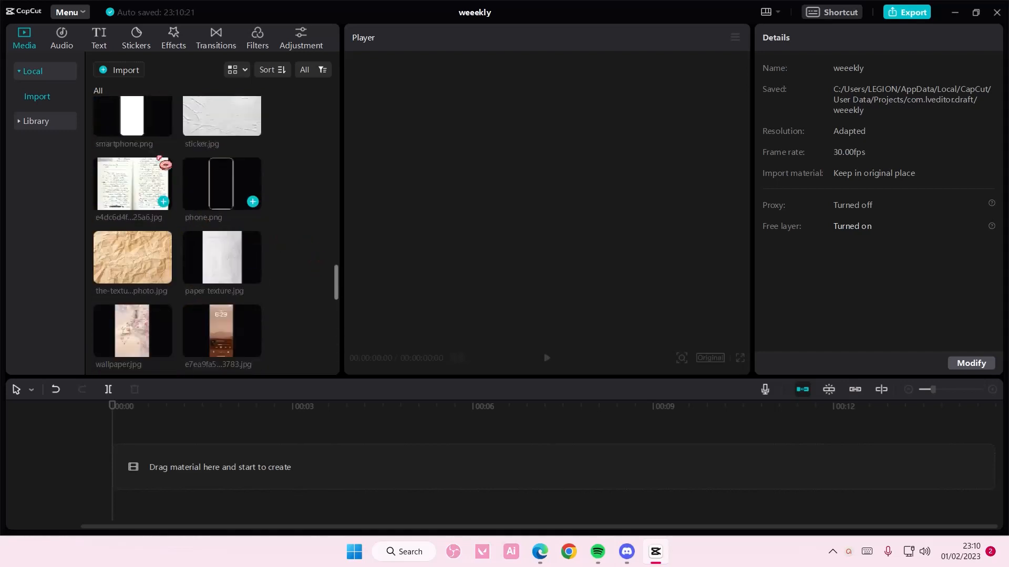
left_click(99, 32)
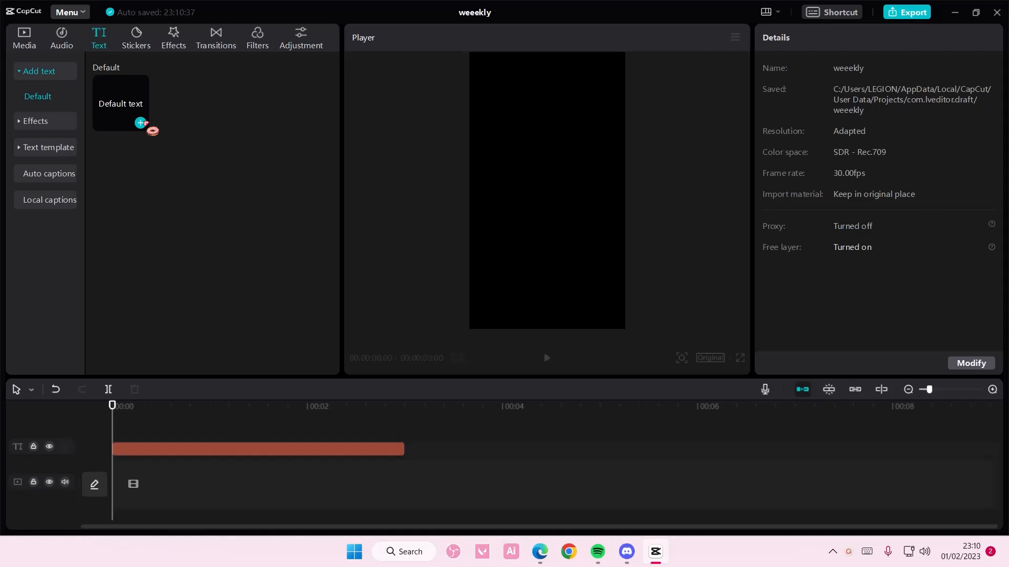
left_click(257, 449)
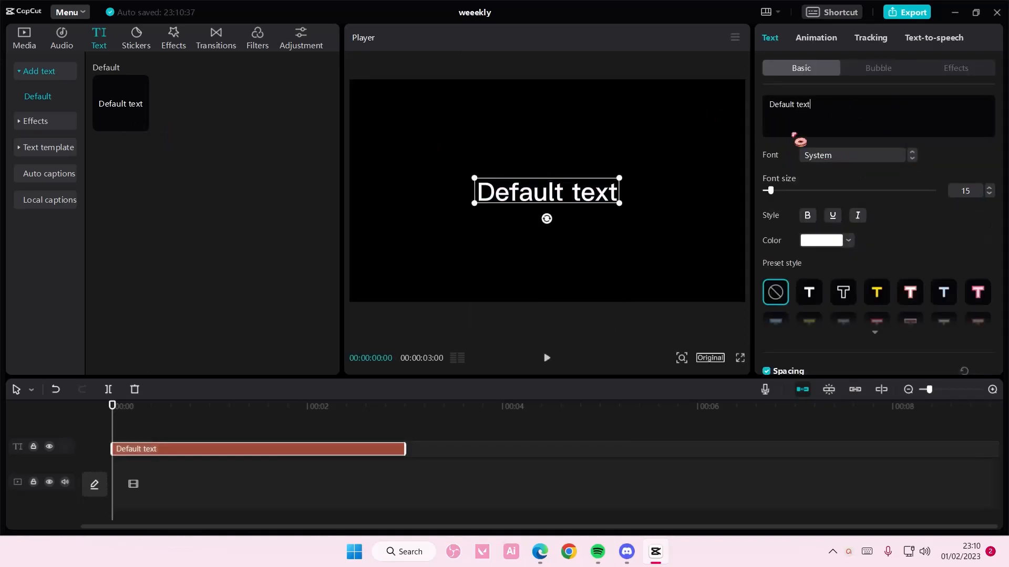
left_click(989, 187)
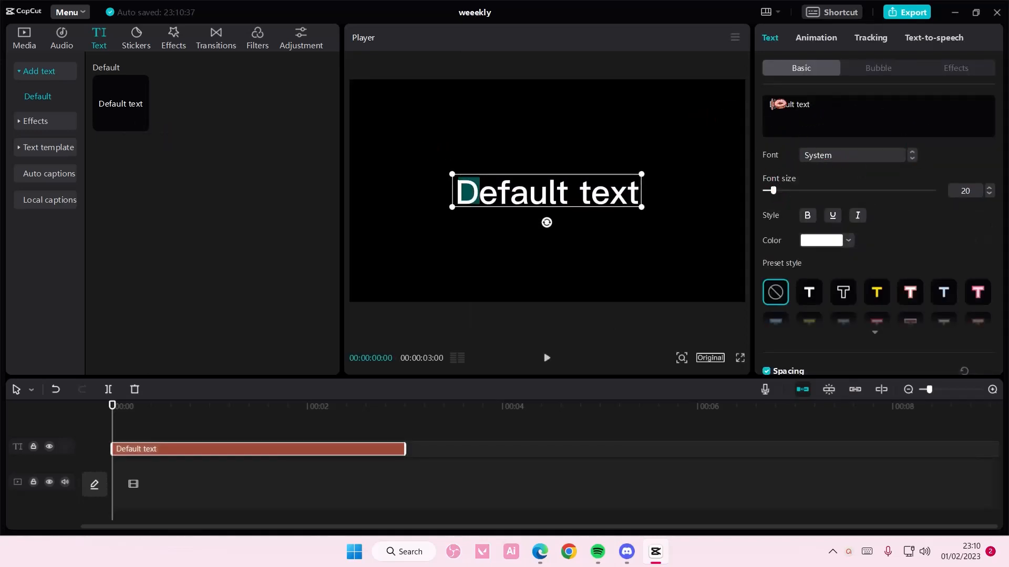
type("default text")
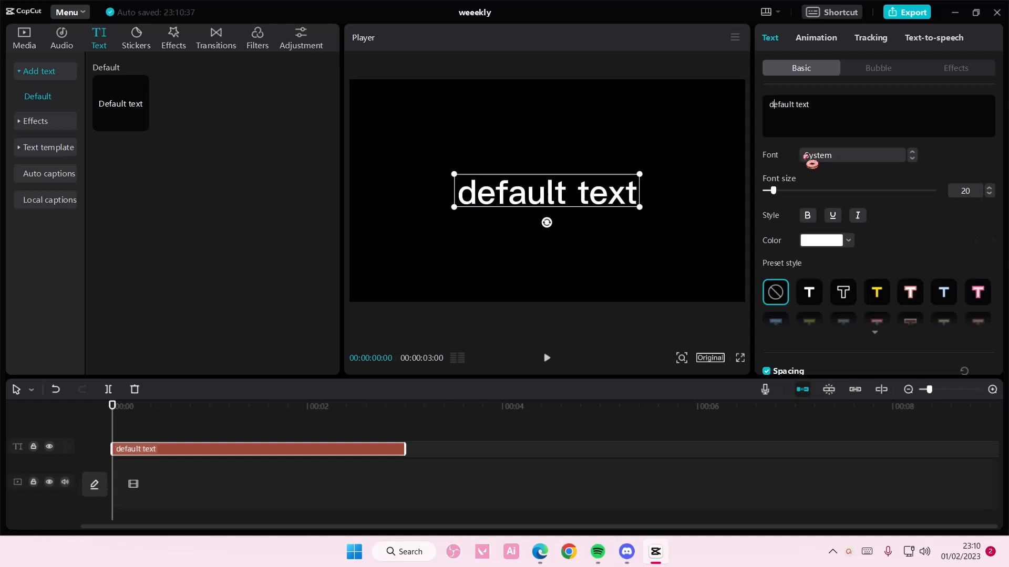
Set the caption's font to AvenirNext.
left_click(851, 155)
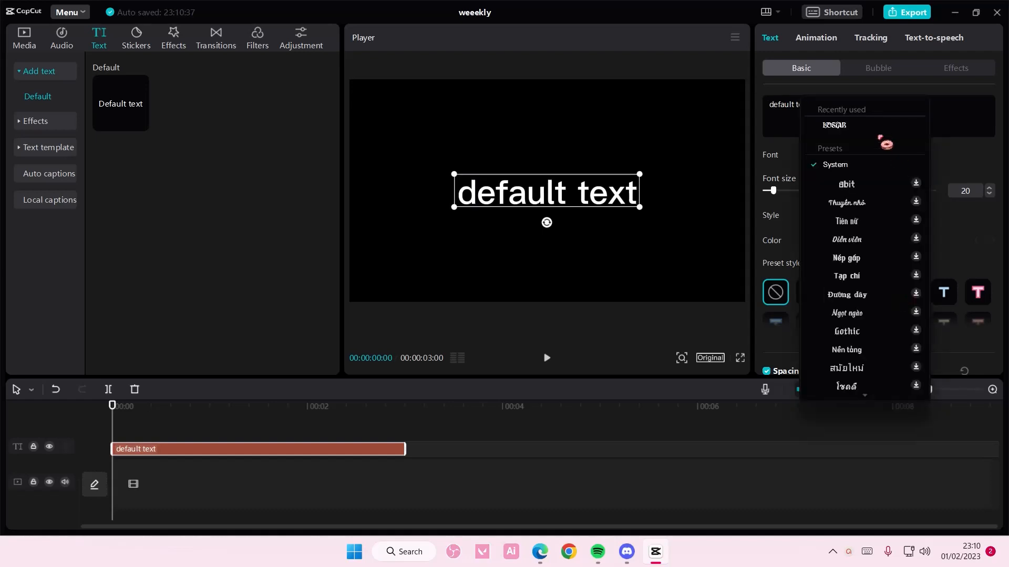
scroll("down", 3)
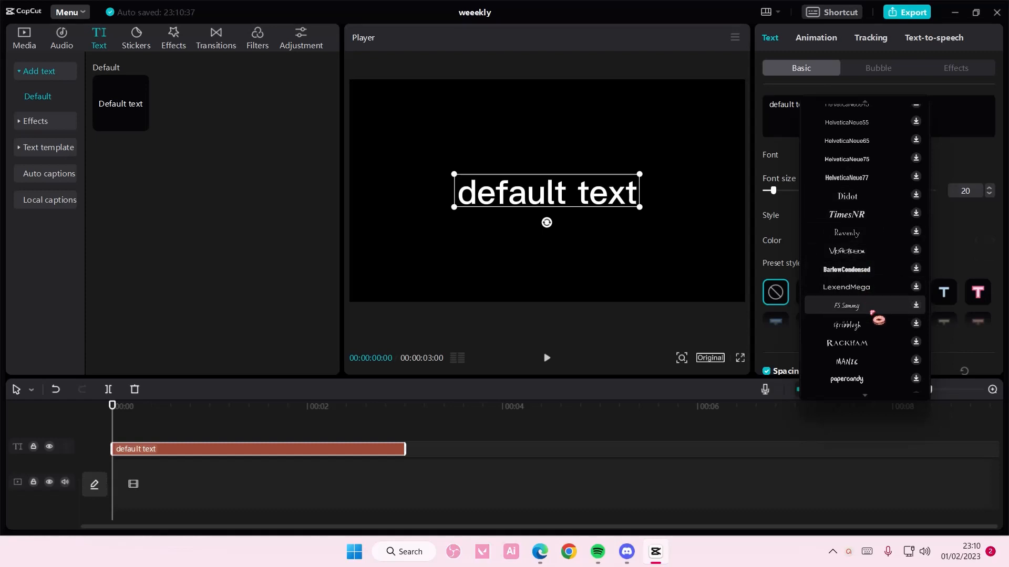
scroll("down", 3)
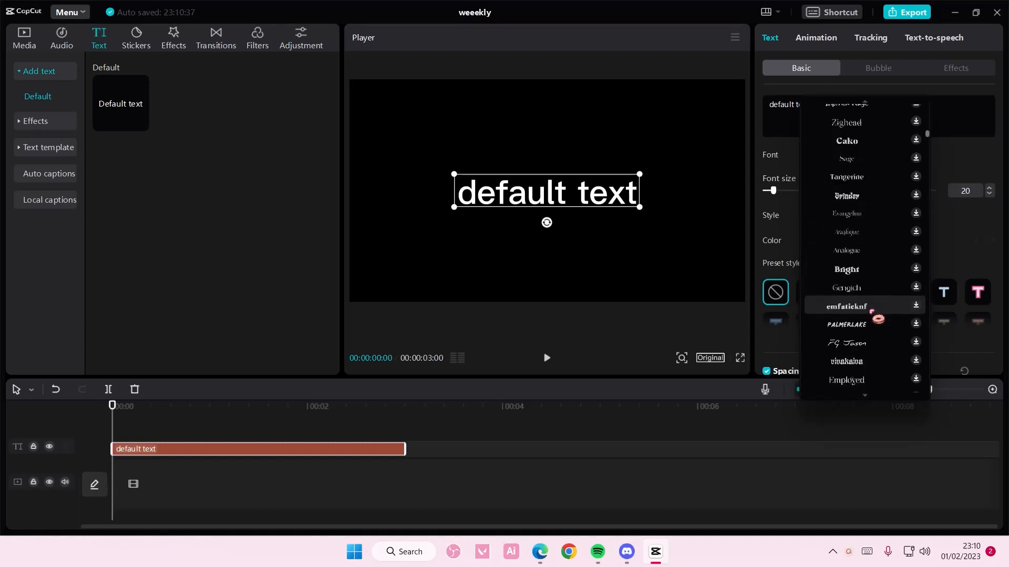
scroll("down", 3)
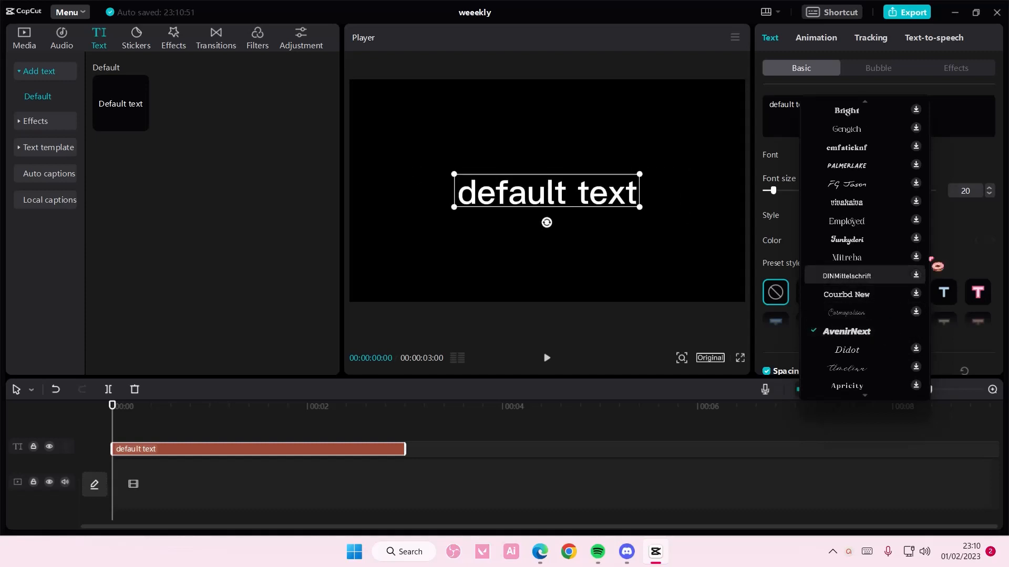
left_click(846, 332)
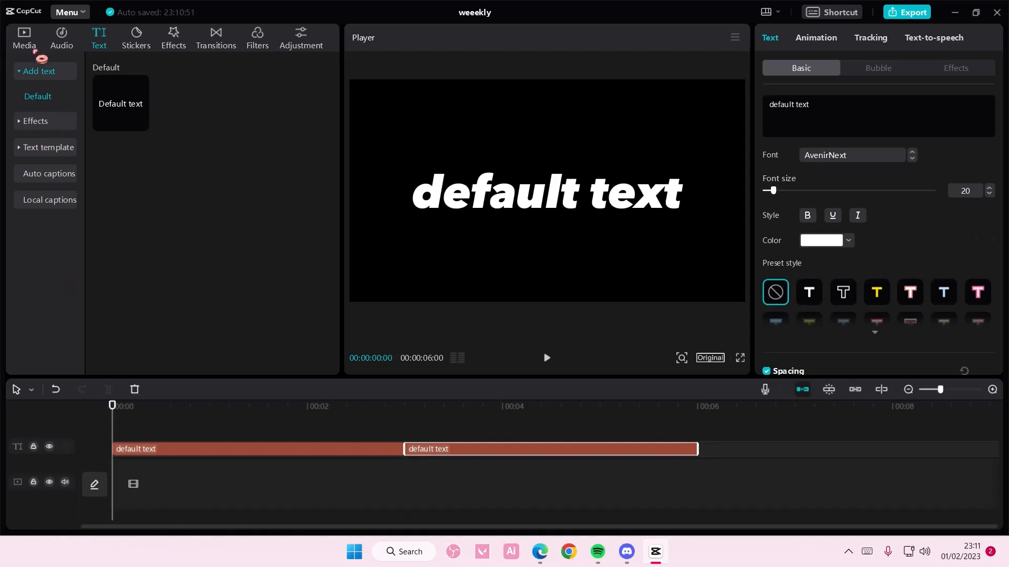
Stretch a black B&W background under the text and merge the pairs into compound clips.
left_click(24, 33)
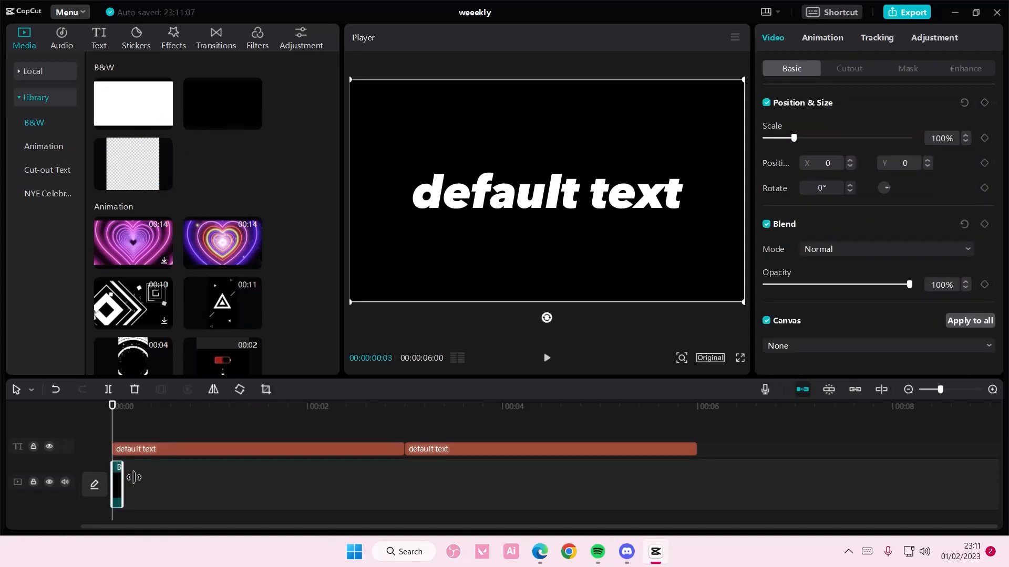
left_click_drag(123, 484, 402, 484)
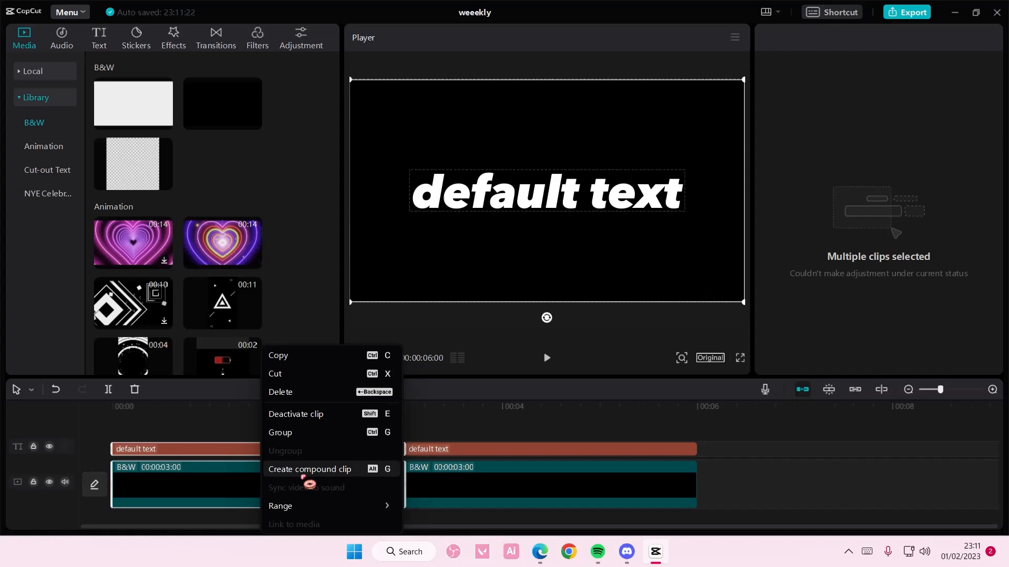
left_click(309, 469)
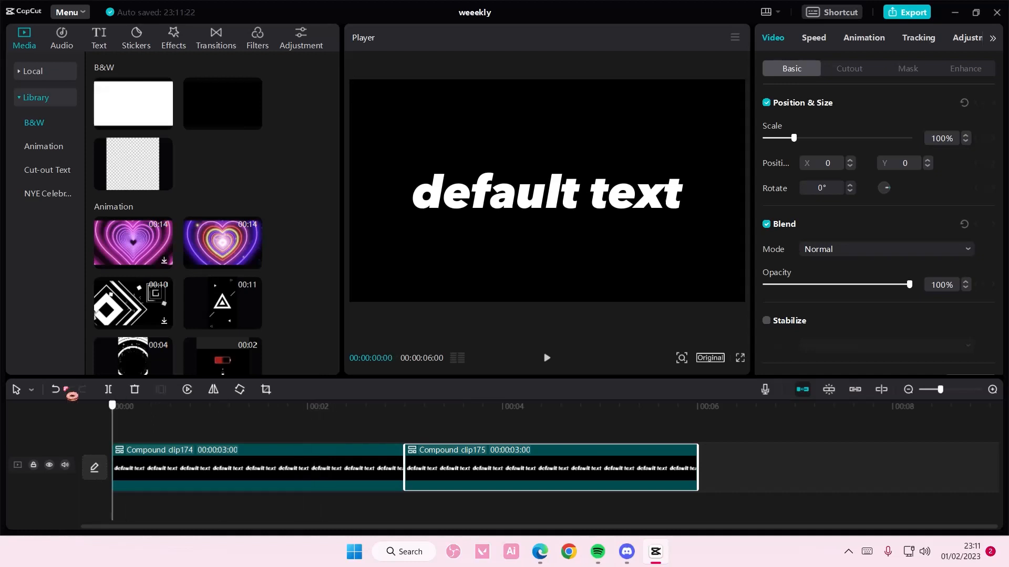
Browse Video effects down to the Light category to find the Angel effect.
left_click(173, 33)
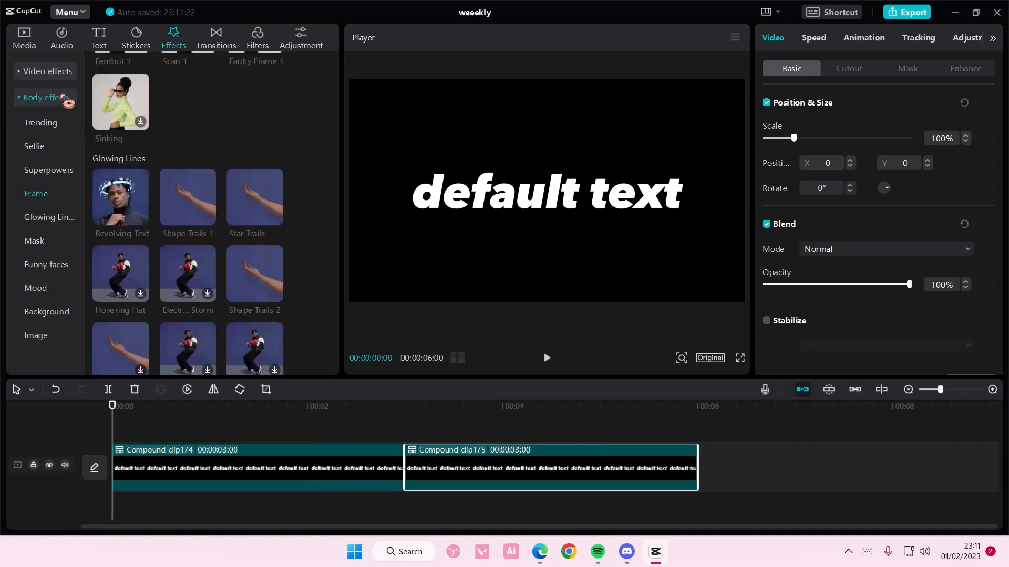
left_click(45, 71)
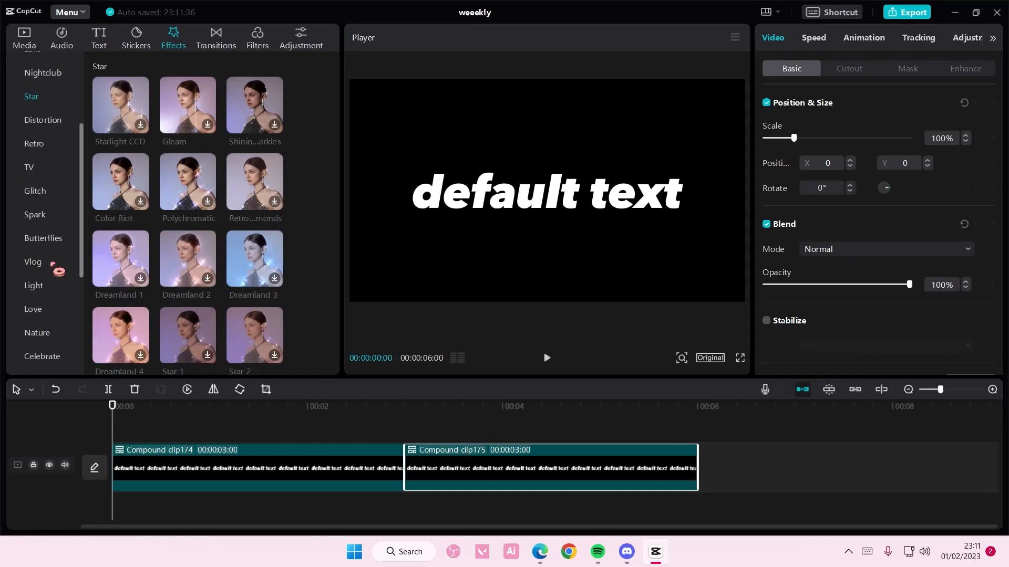
scroll("down", 3)
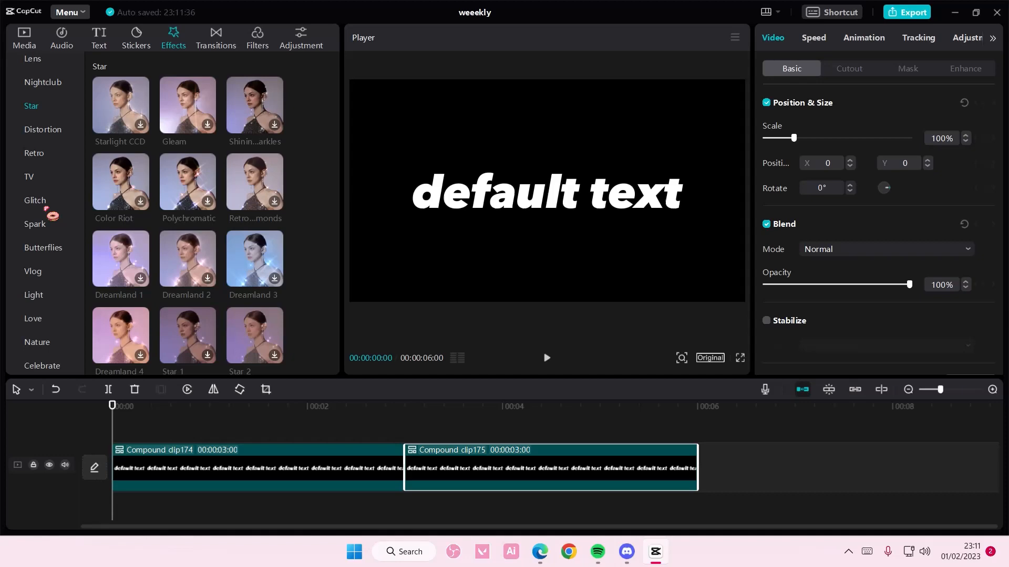
scroll("down", 3)
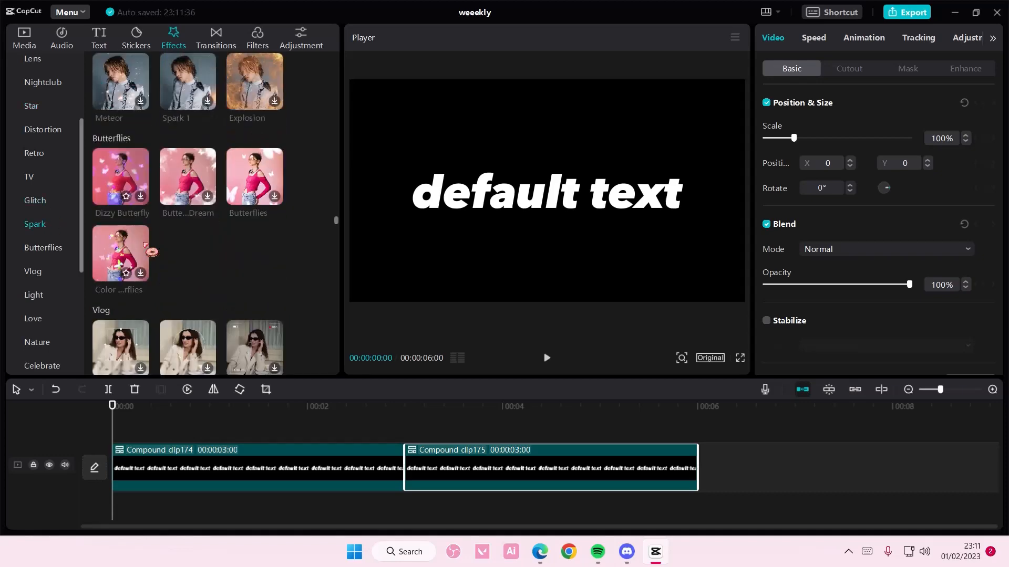
scroll("down", 3)
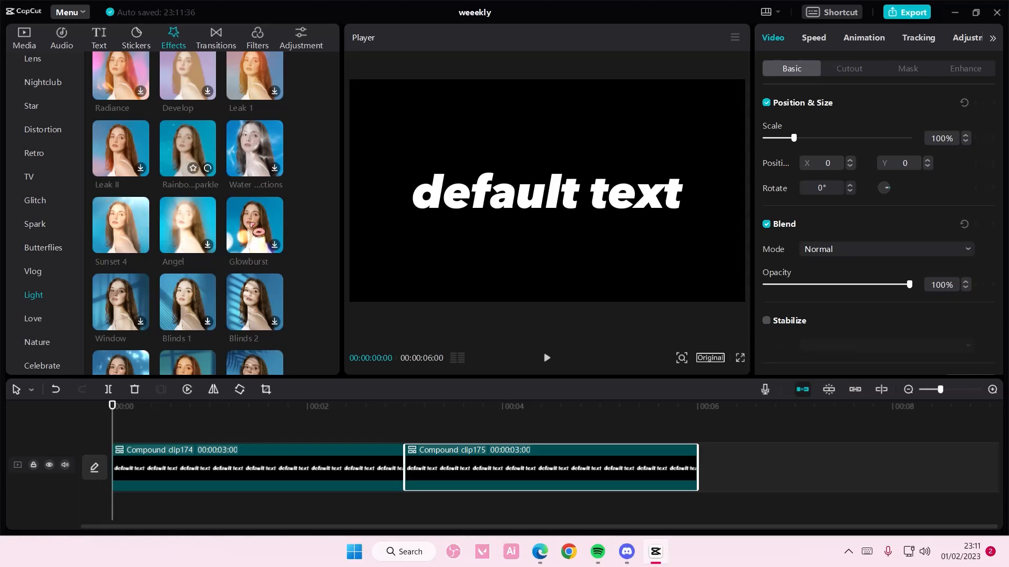
scroll("down", 3)
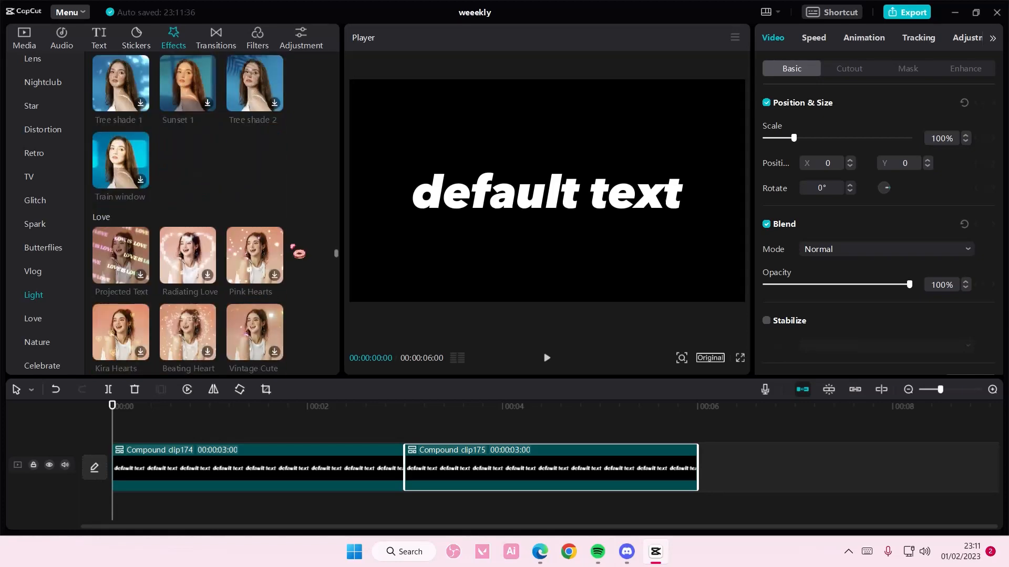
scroll("down", 3)
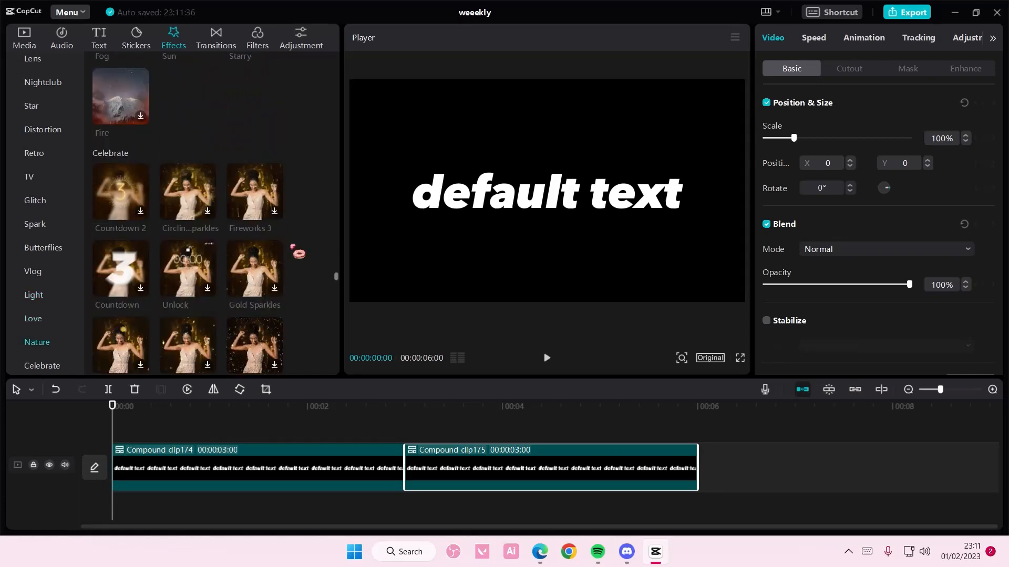
scroll("down", 3)
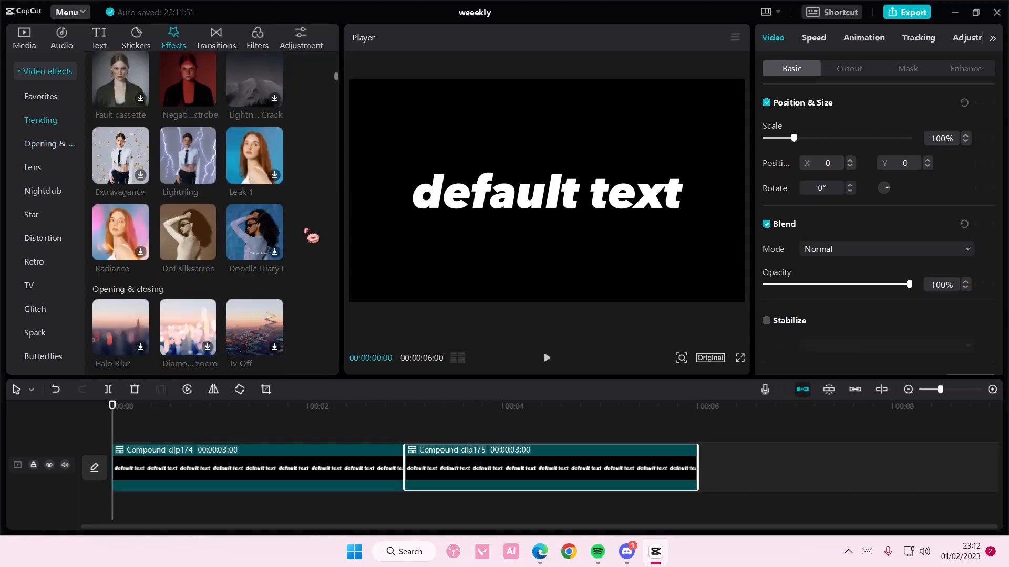
scroll("down", 3)
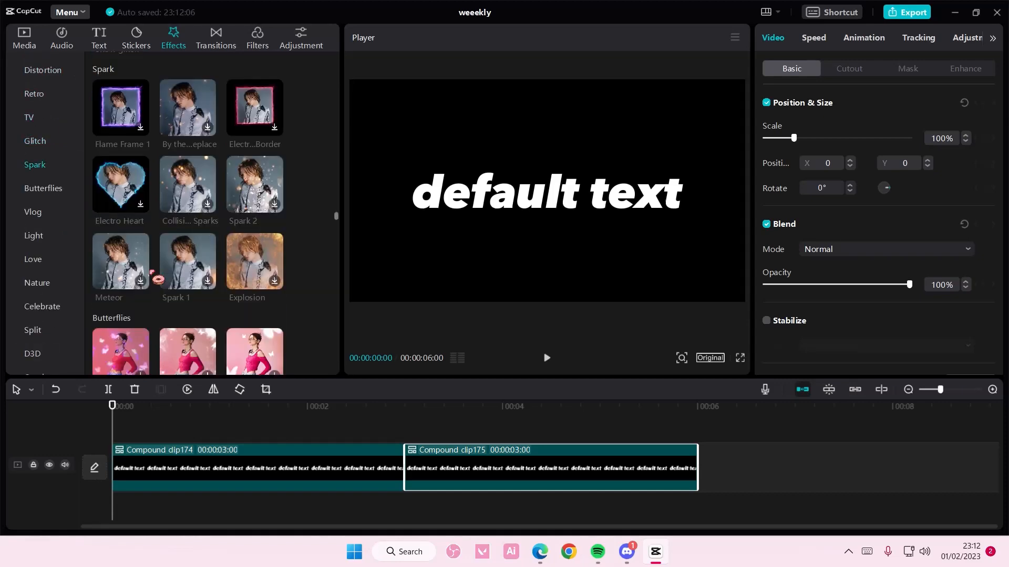
scroll("down", 3)
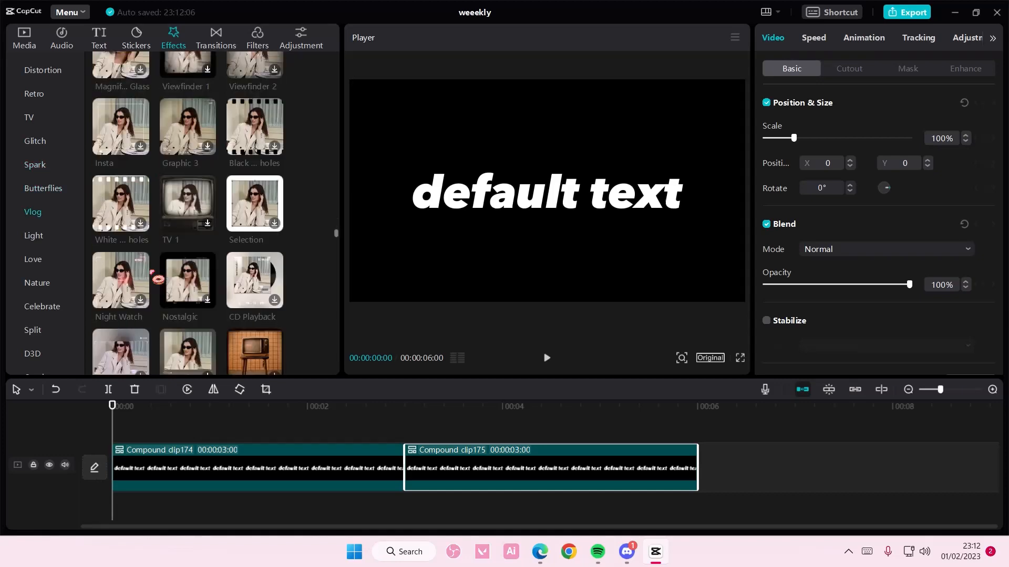
scroll("down", 3)
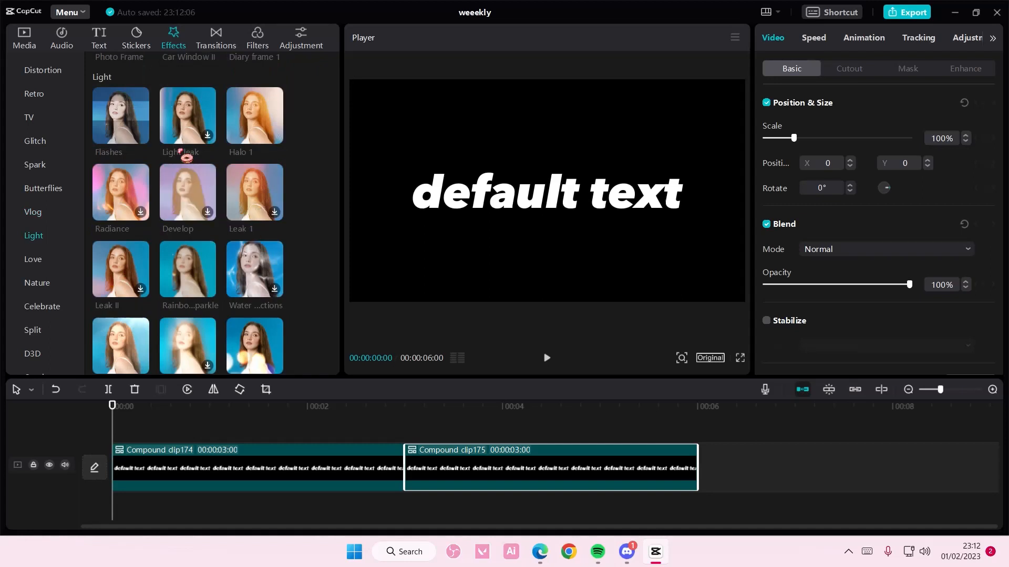
scroll("down", 3)
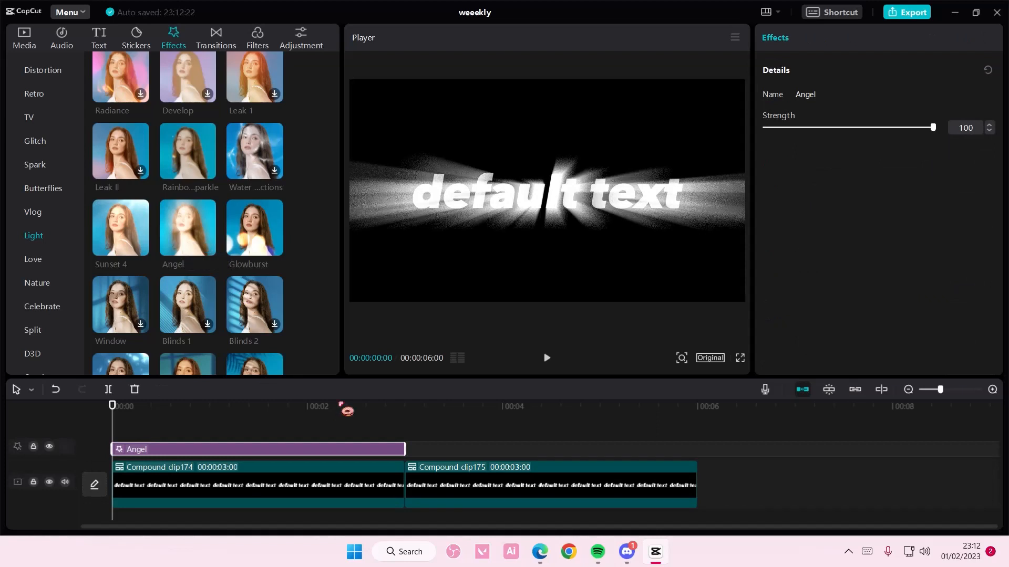
Lower the Angel effect strength to 54, then raise it back to 100.
left_click_drag(932, 126, 854, 127)
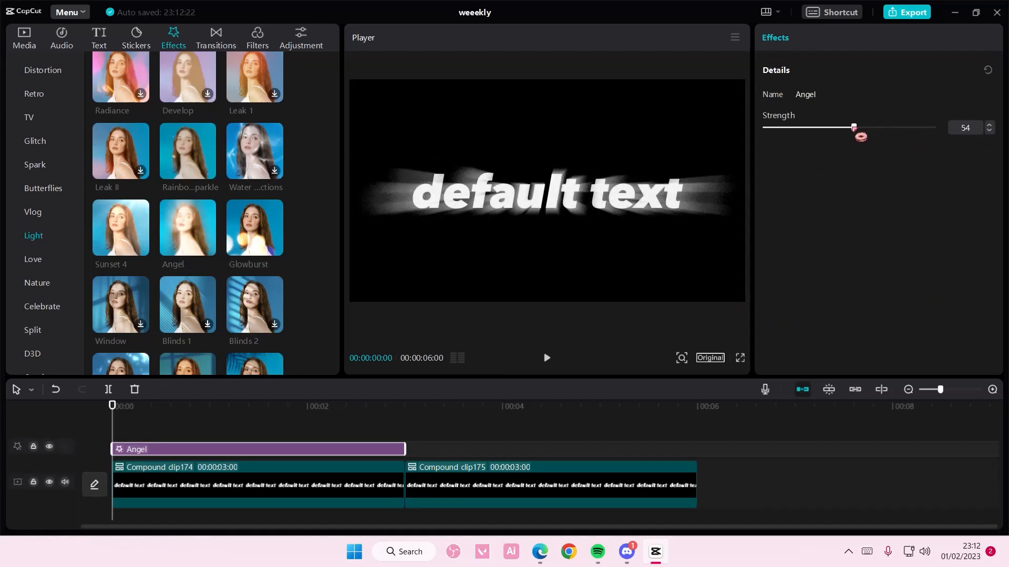
left_click_drag(853, 127, 837, 126)
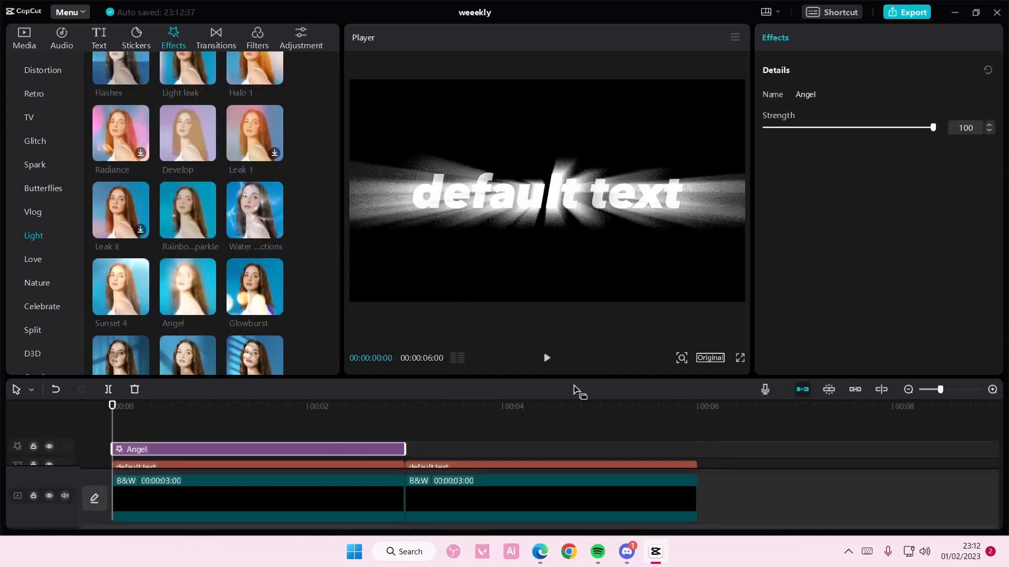
left_click_drag(931, 127, 831, 126)
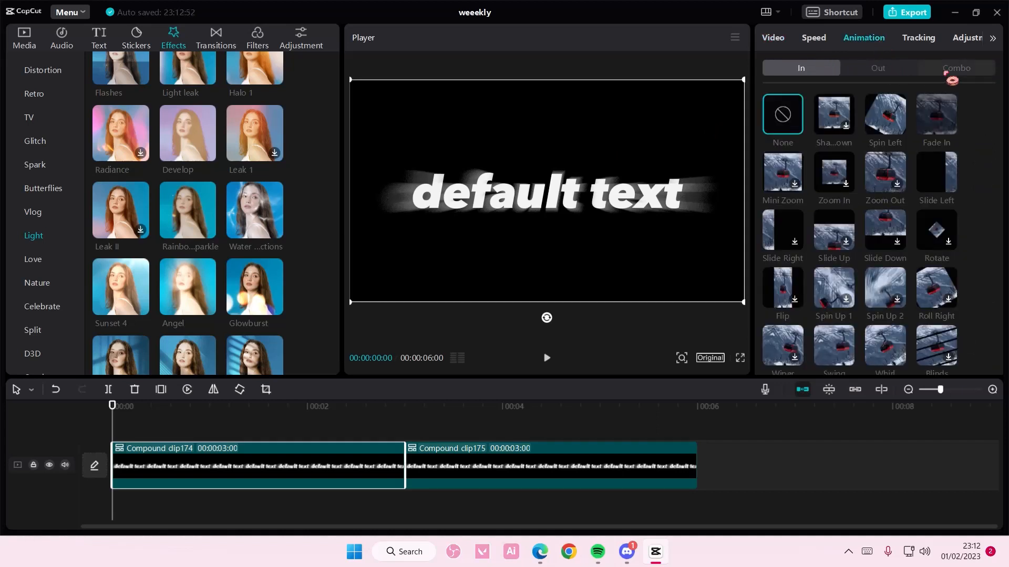
Apply a 3-second wave-slide combo animation to the text clip and preview it.
left_click(956, 68)
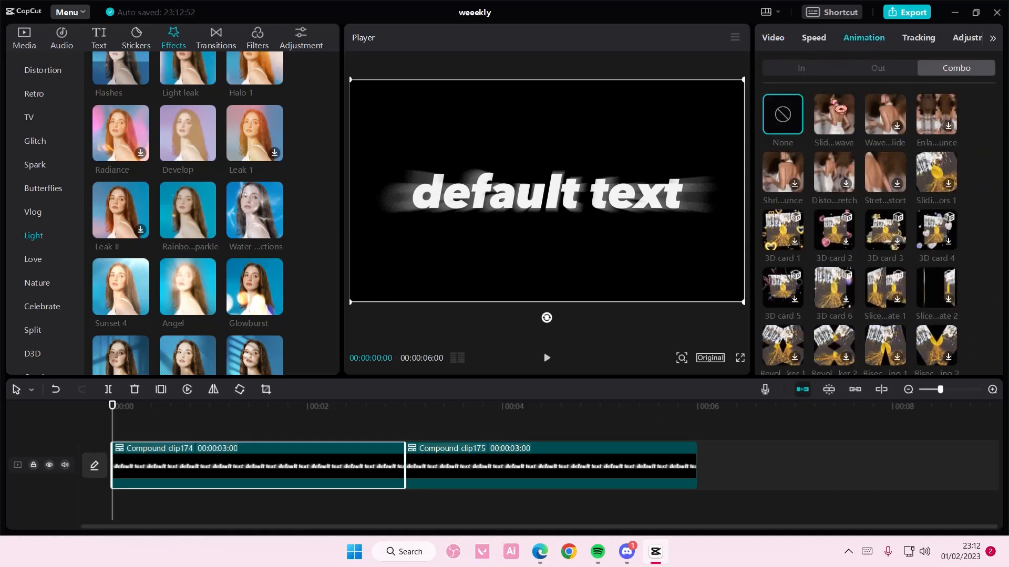
left_click(834, 115)
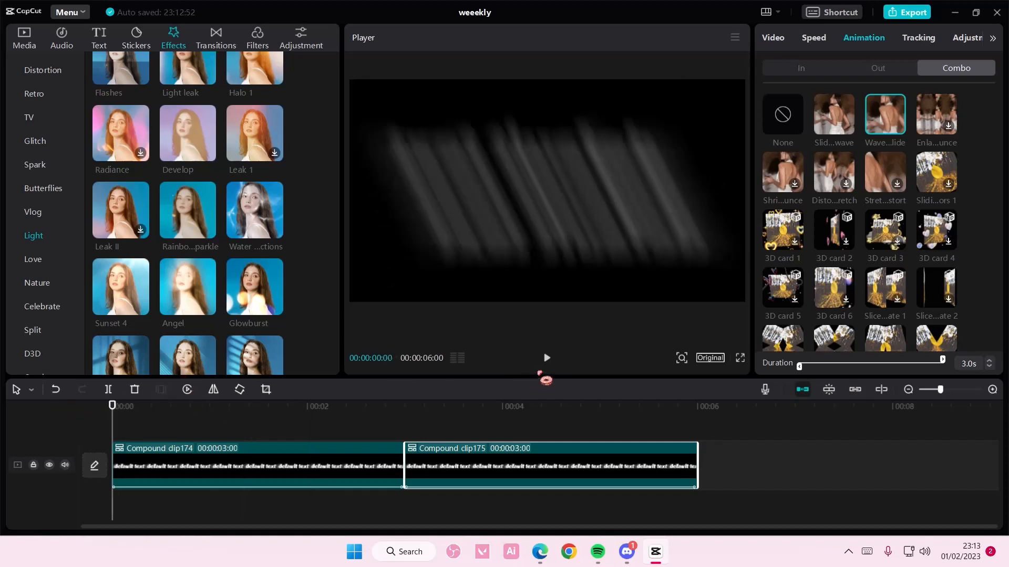
left_click(546, 358)
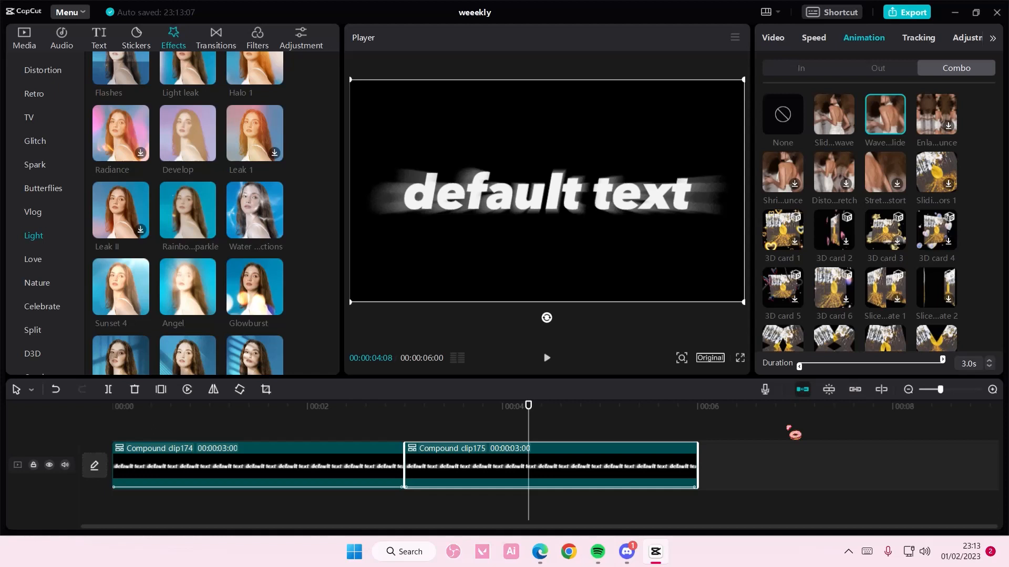
mouse_move(834, 461)
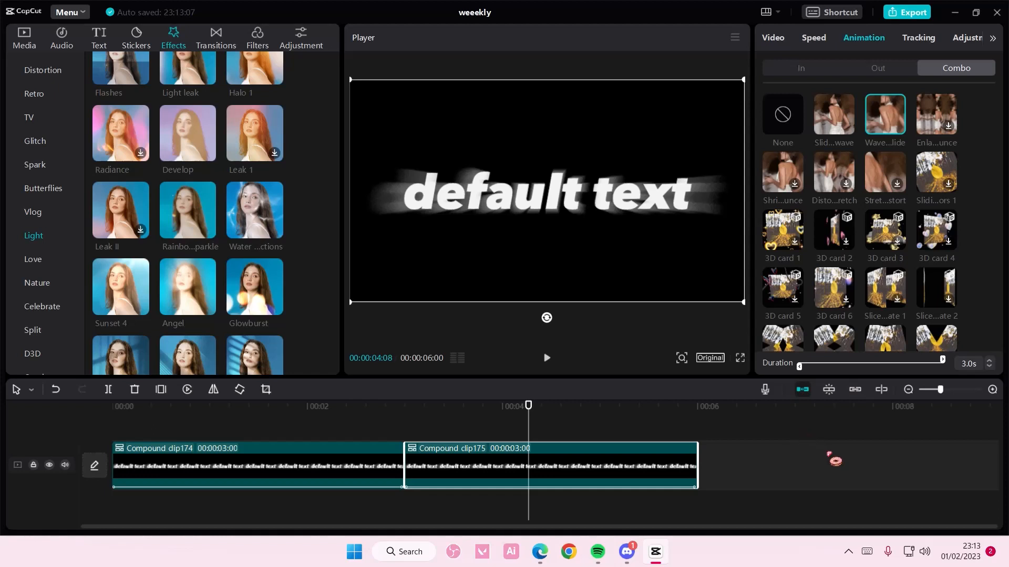
mouse_move(857, 525)
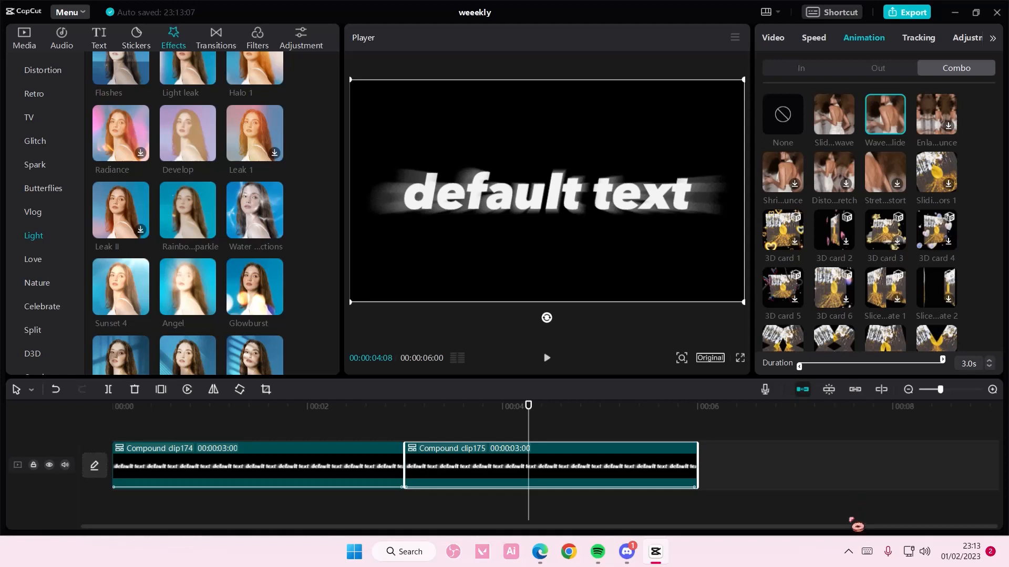